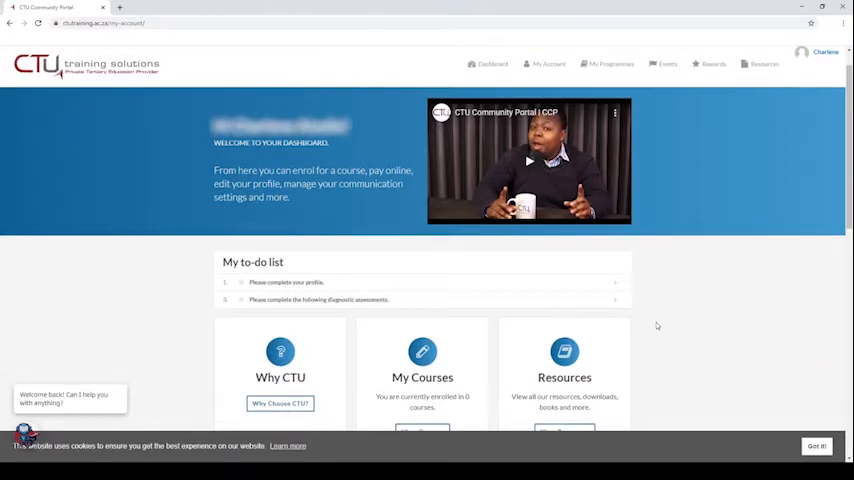
From the dashboard, view My Courses and begin adding a programme to reach the institute choice
{"action": "scroll", "scroll_direction": "down", "scroll_amount": 3}
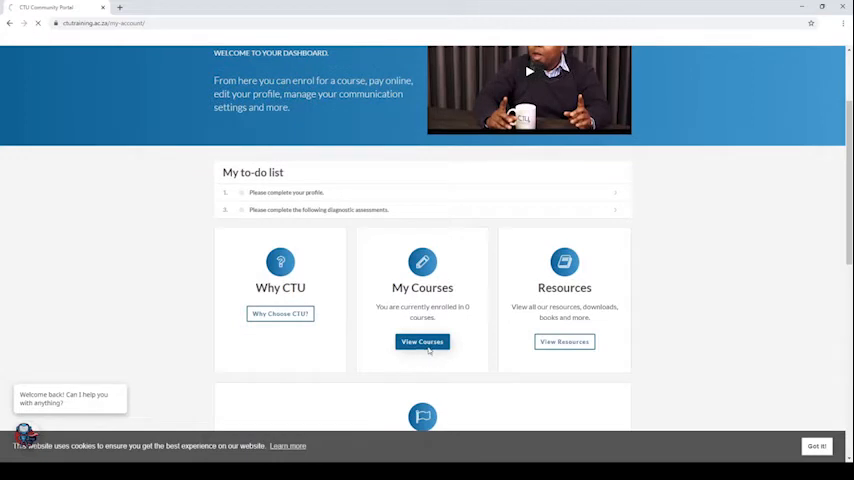
{"action": "left_click", "coordinate": [422, 340]}
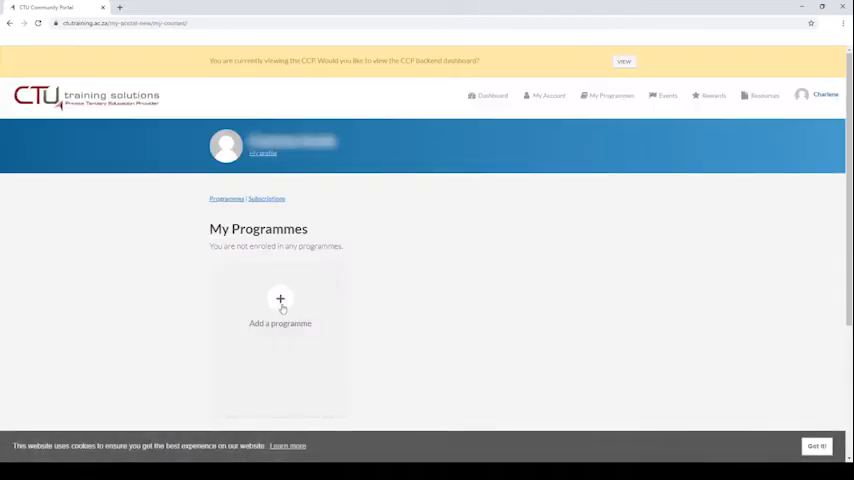
{"action": "left_click", "coordinate": [280, 300]}
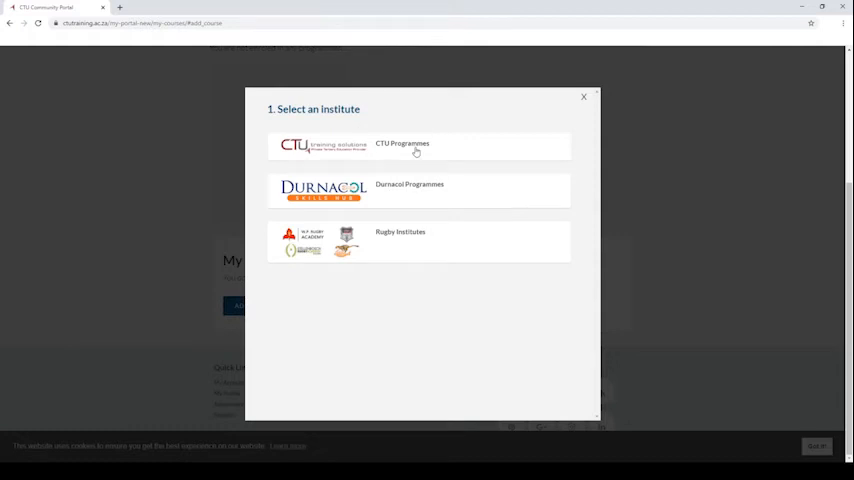
Choose CTU Programmes, select Programming Foundation as the course and add it
{"action": "left_click", "coordinate": [402, 144]}
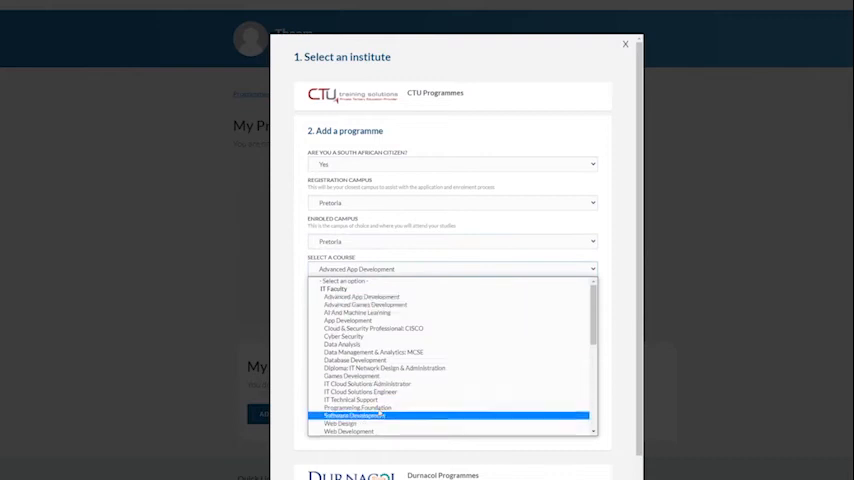
{"action": "left_click", "coordinate": [356, 408]}
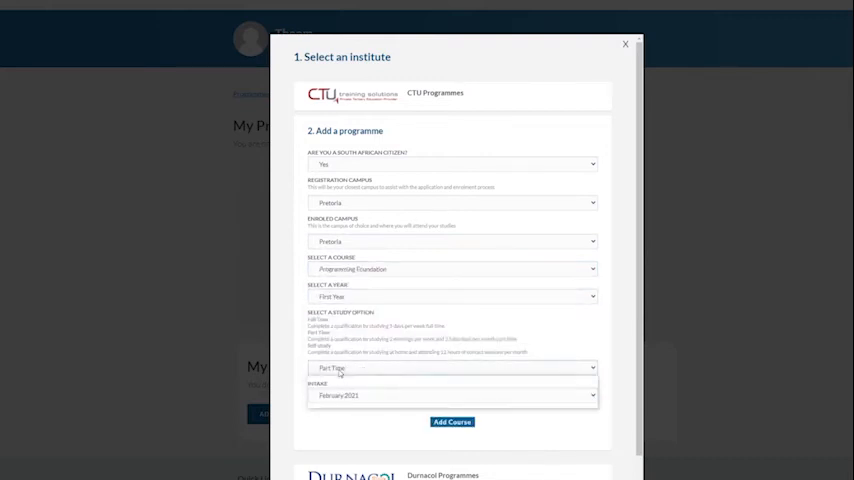
{"action": "left_click", "coordinate": [452, 420]}
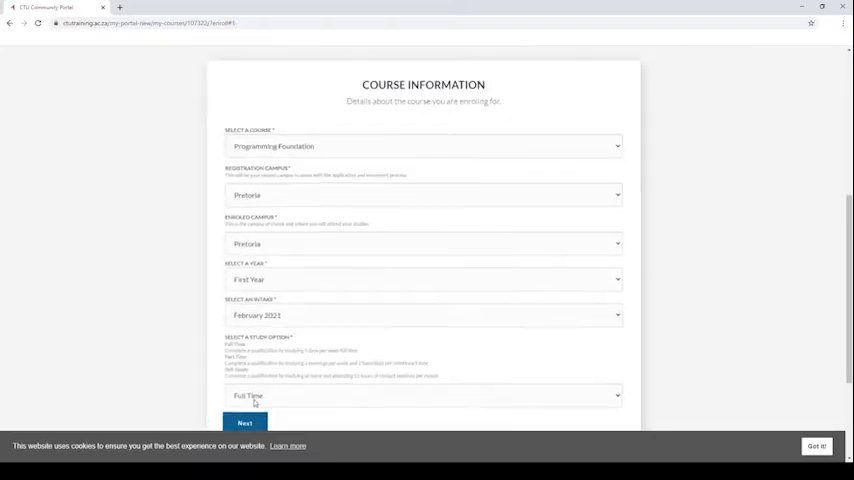
Continue past Course Information with Next and review the Student Information form
{"action": "left_click", "coordinate": [244, 424]}
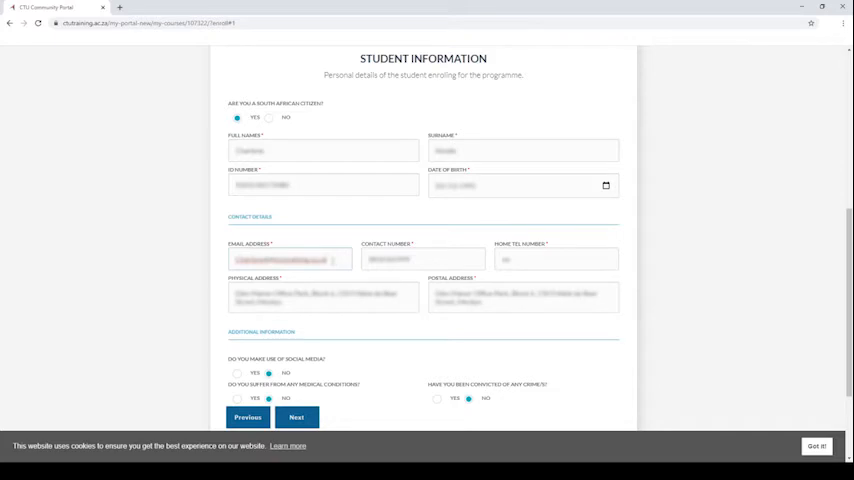
{"action": "scroll", "scroll_direction": "down", "scroll_amount": 3}
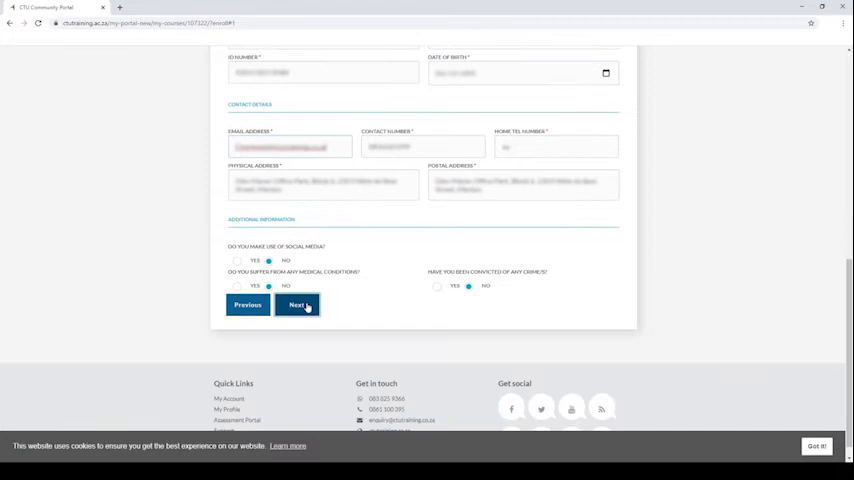
Proceed to Documentation with ID and results attached, then submit the application
{"action": "left_click", "coordinate": [296, 304]}
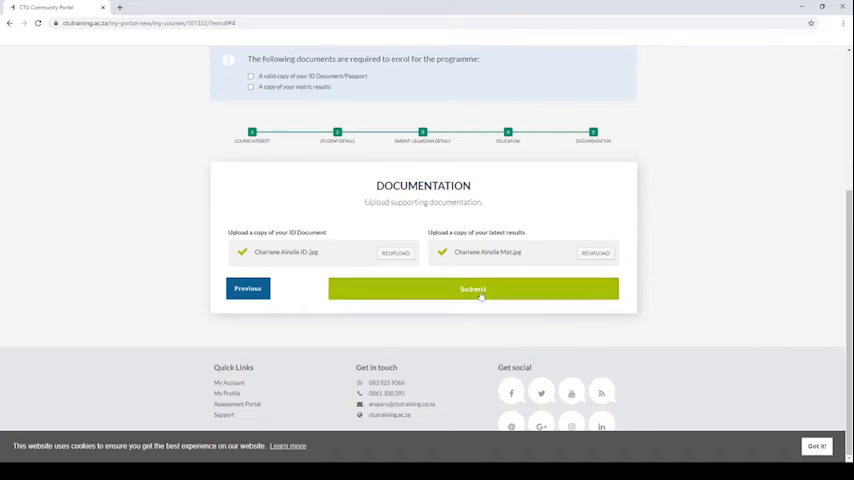
{"action": "left_click", "coordinate": [472, 288]}
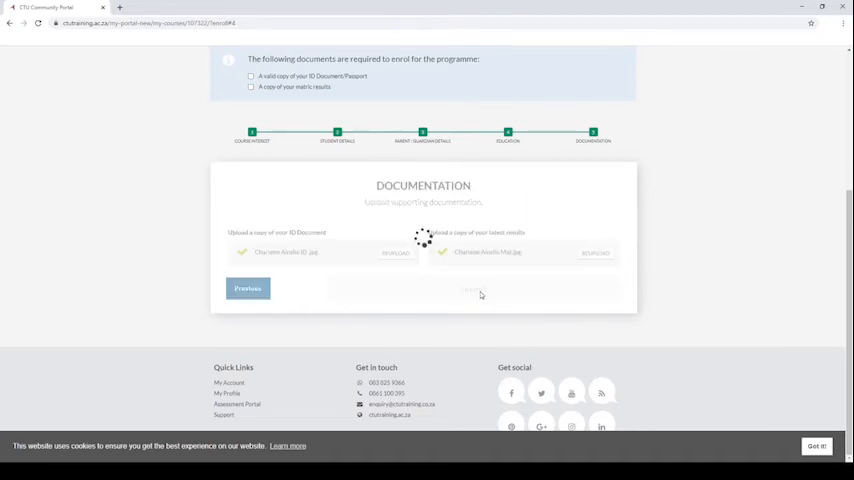